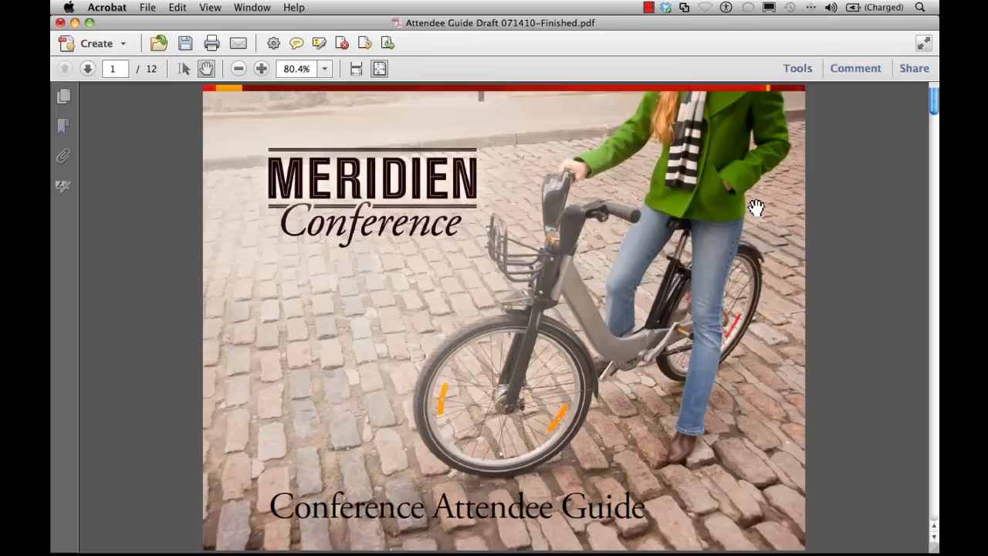
mouse_move(797, 68)
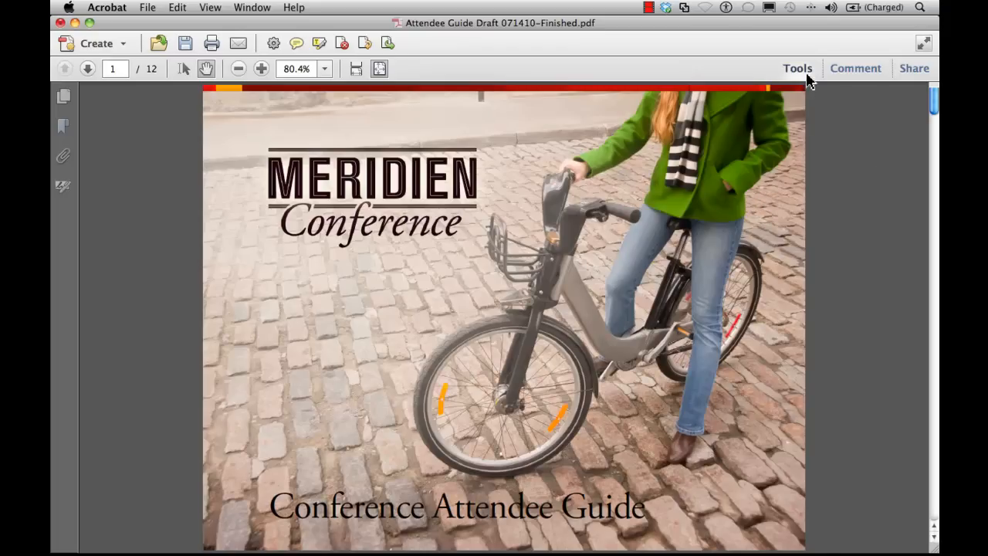
Step: Show the Tools pane with the Pages section expanded beside the attendee guide
click(797, 68)
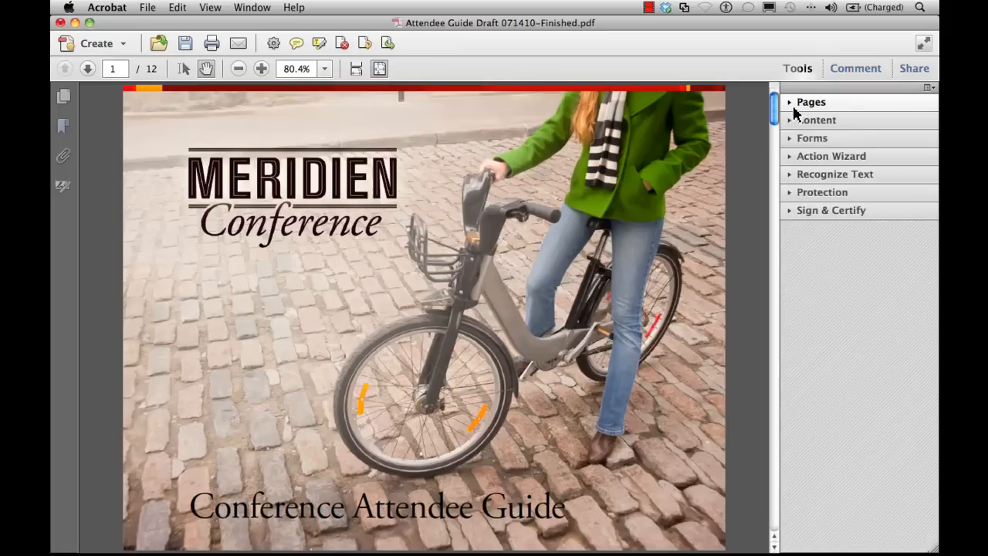
click(811, 101)
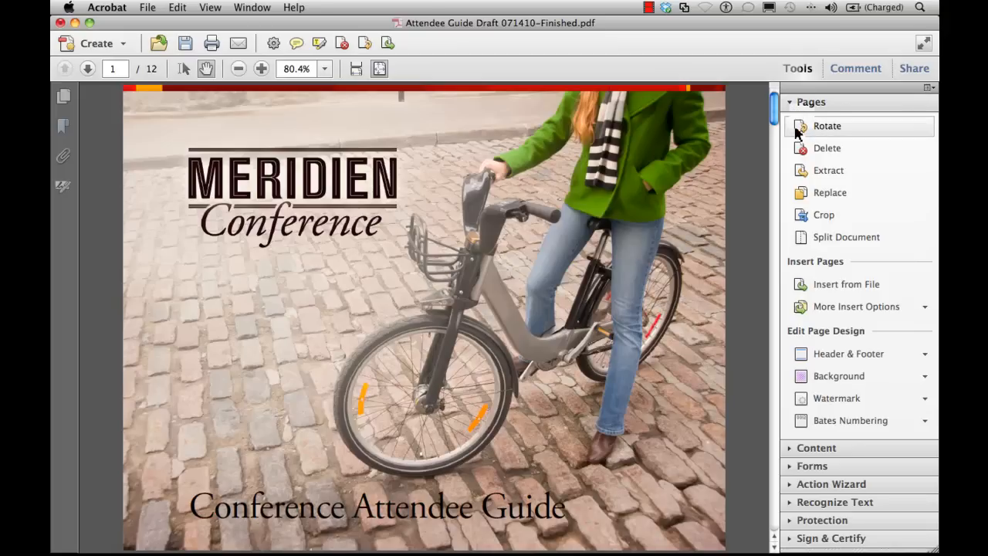
Step: Rotate page 1 only, the cover, 90 degrees clockwise
click(826, 125)
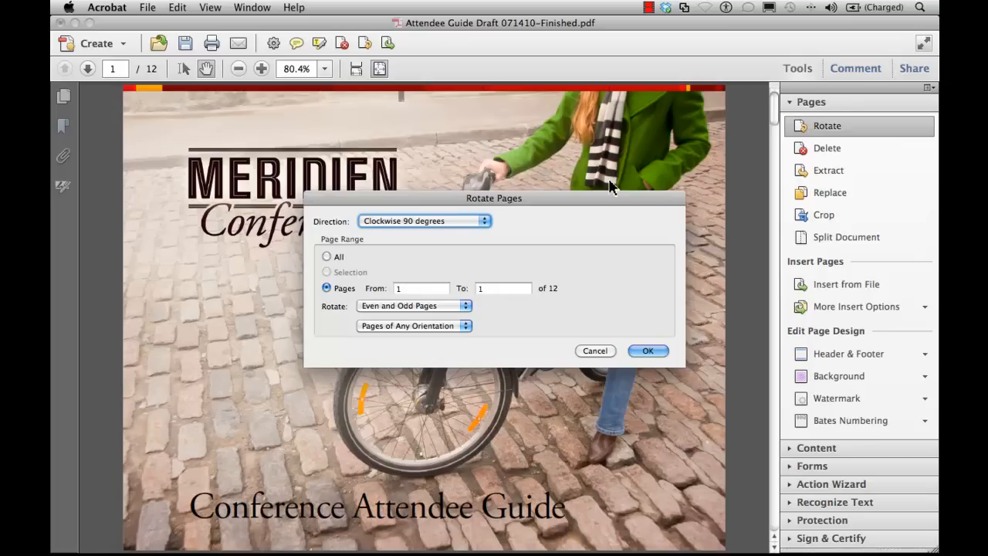
mouse_move(482, 226)
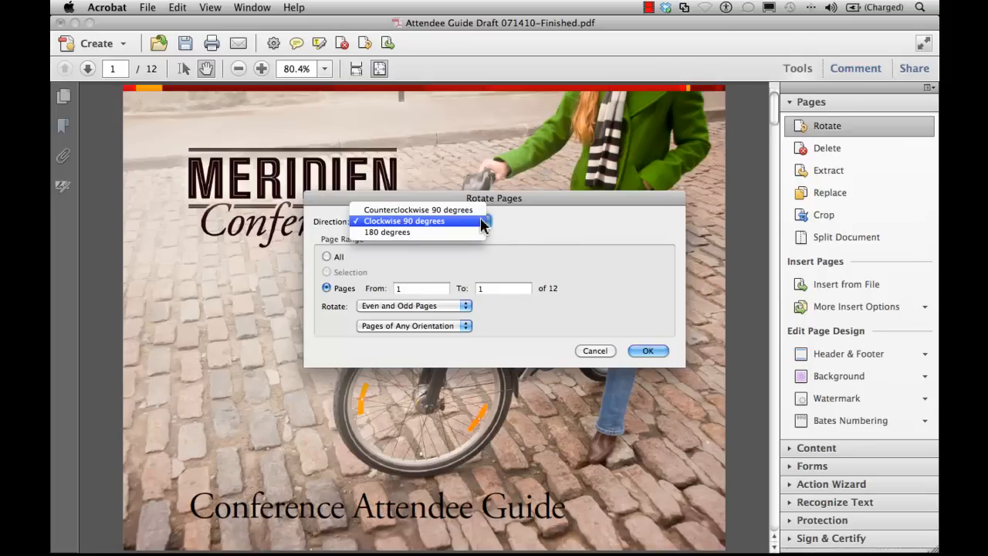
mouse_move(436, 249)
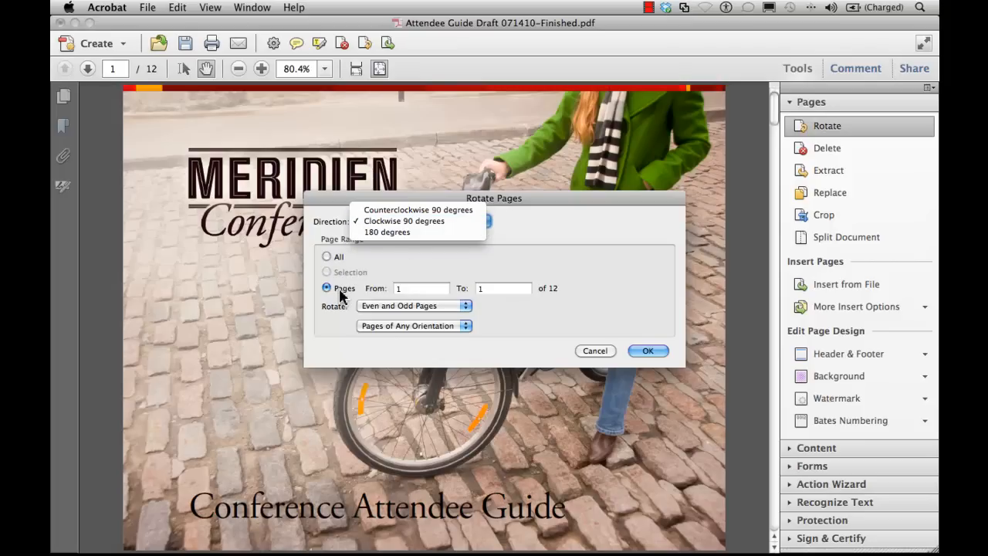
click(403, 220)
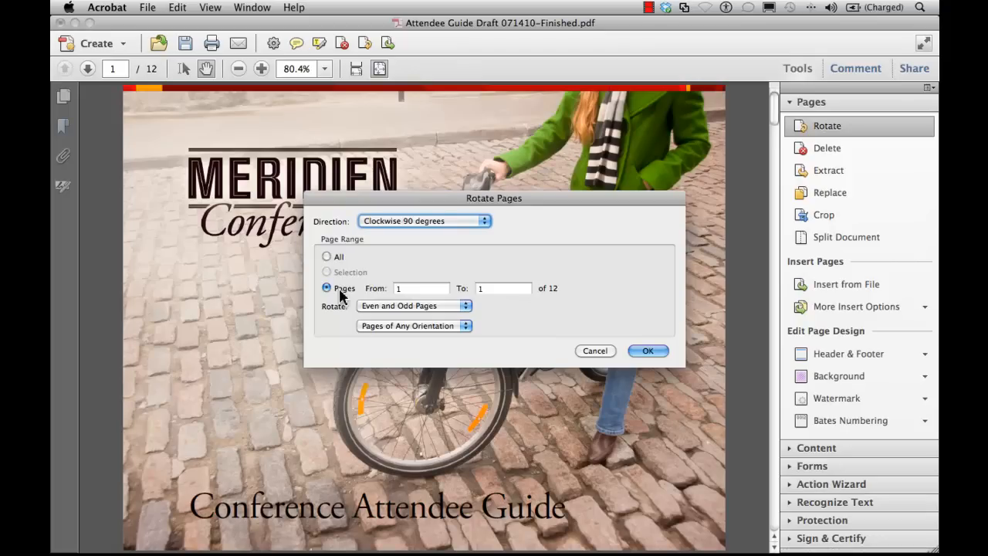
mouse_move(376, 307)
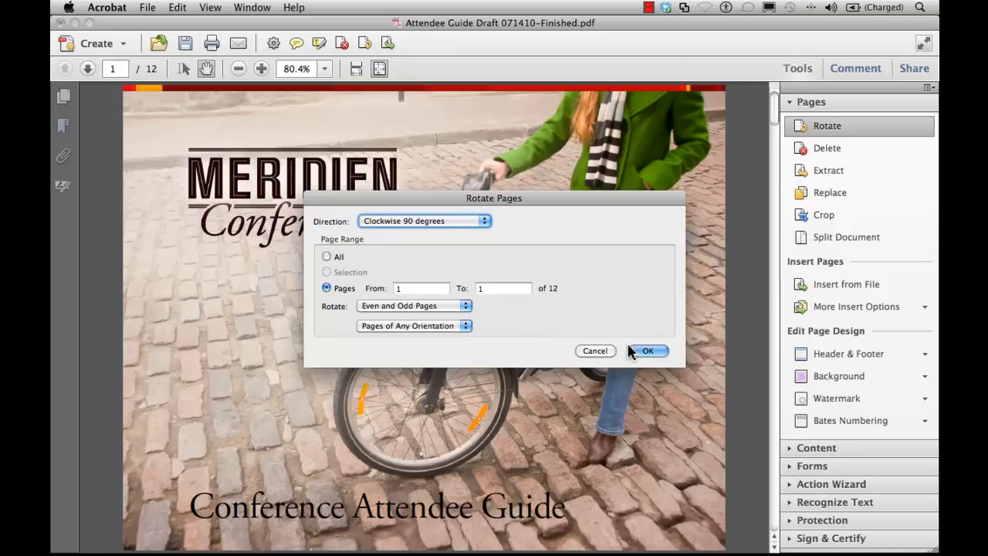
click(647, 351)
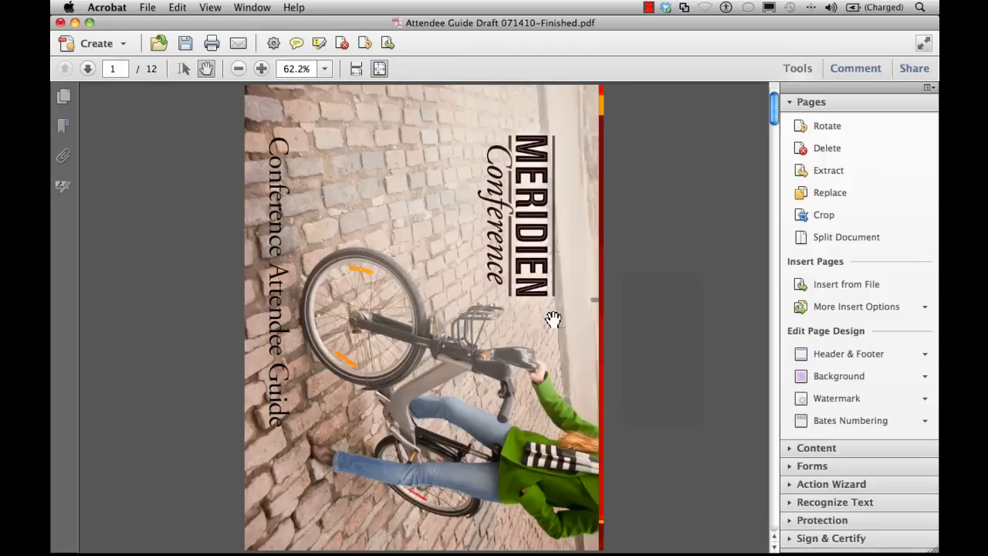
mouse_move(236, 59)
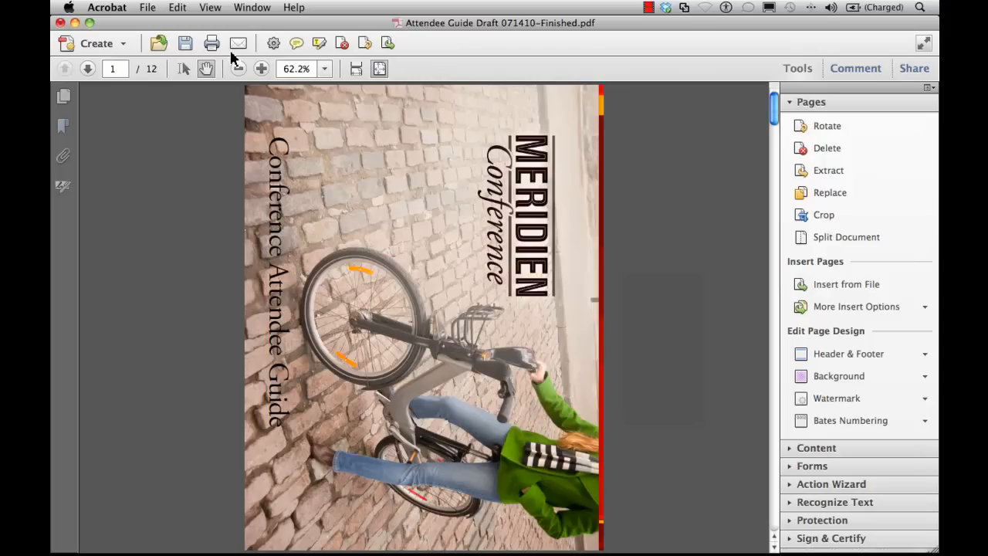
Step: Rotate the cover page 90 degrees counterclockwise so it stands upright
click(210, 7)
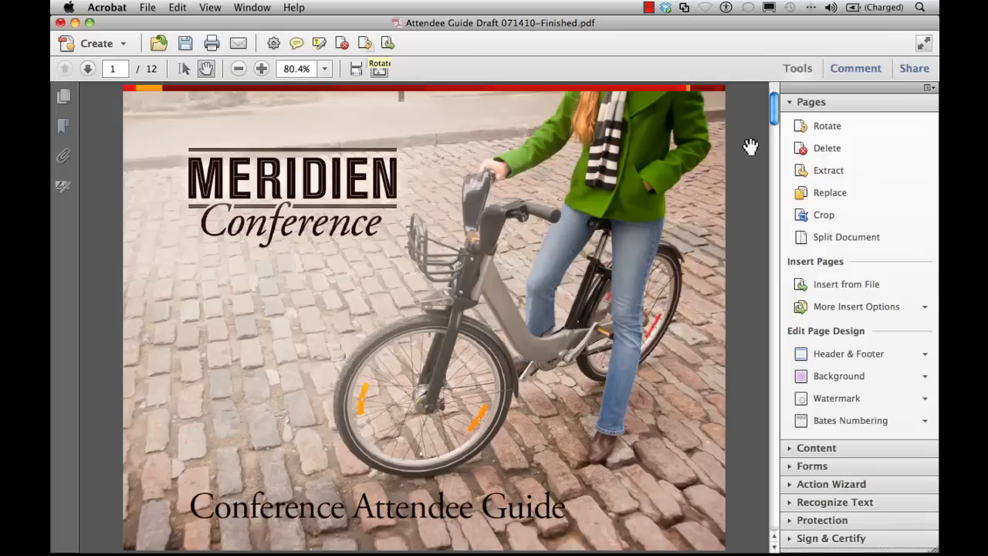
Step: Cancel the Delete Pages dialog and display thumbnails of all twelve pages
click(826, 147)
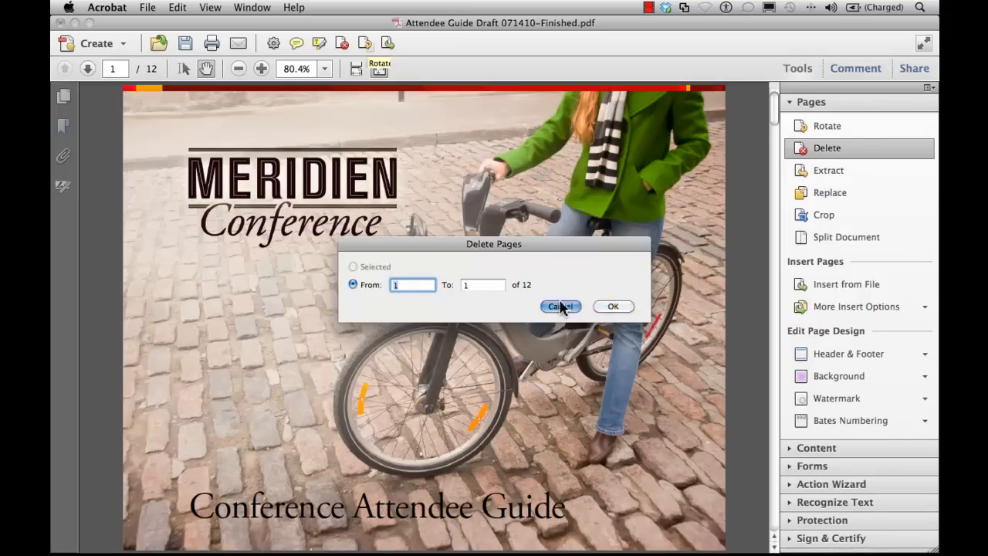
click(559, 307)
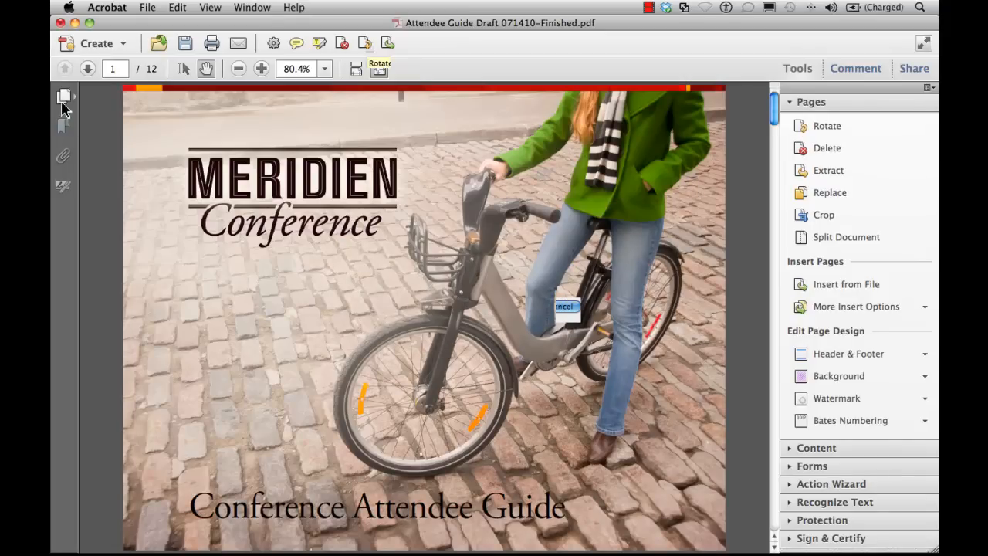
click(64, 96)
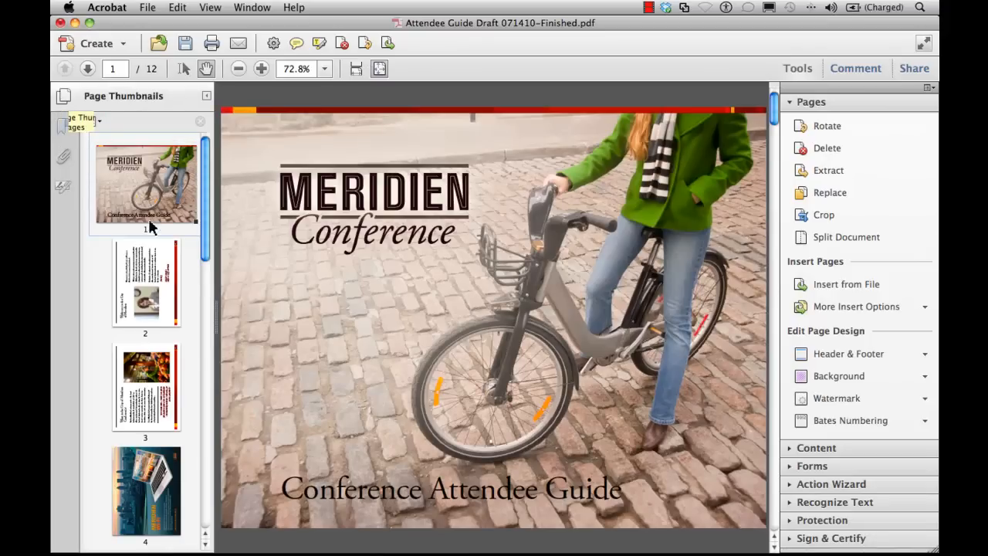
Step: Select thumbnails 2 and 3 and run Delete on the selected pages
click(146, 284)
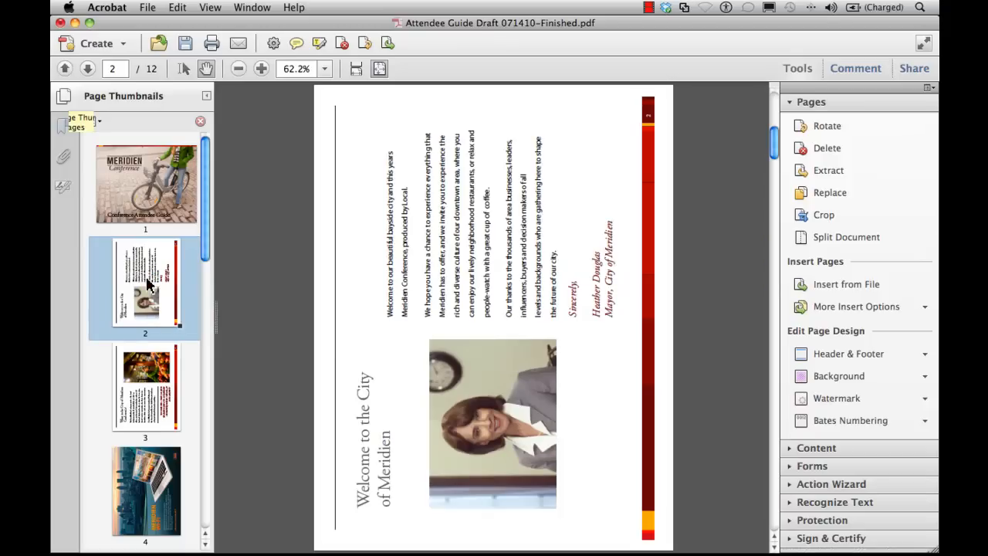
mouse_move(148, 368)
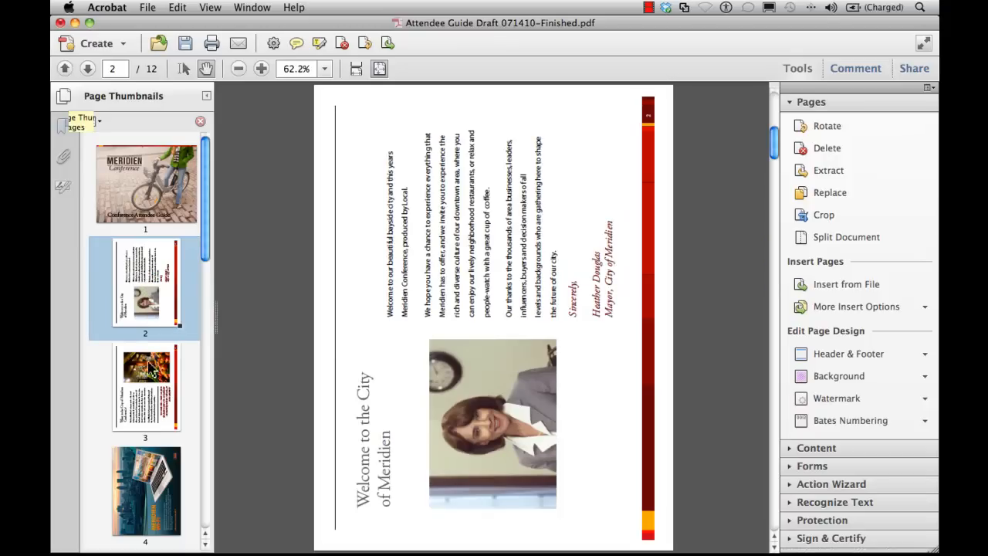
click(146, 388)
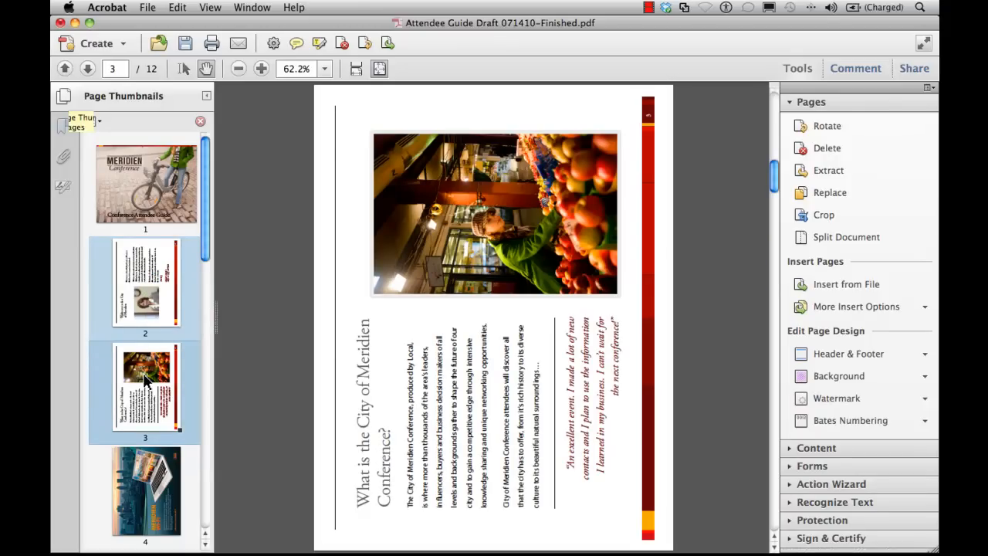
mouse_move(826, 148)
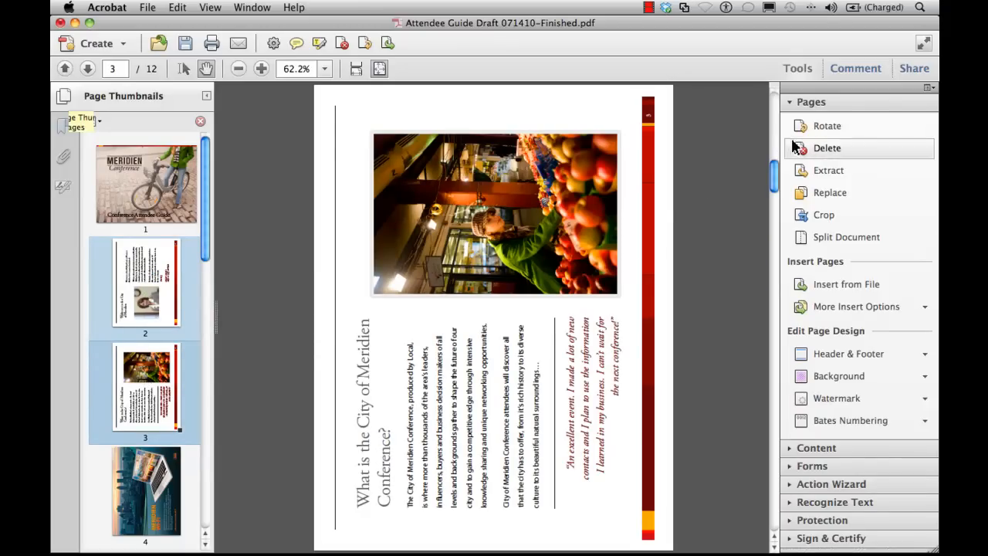
click(826, 147)
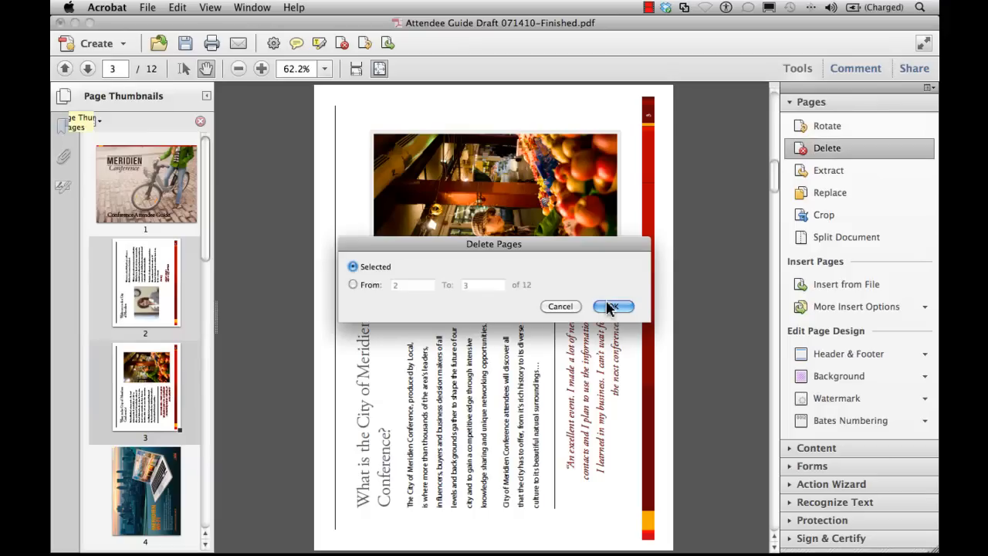
click(612, 306)
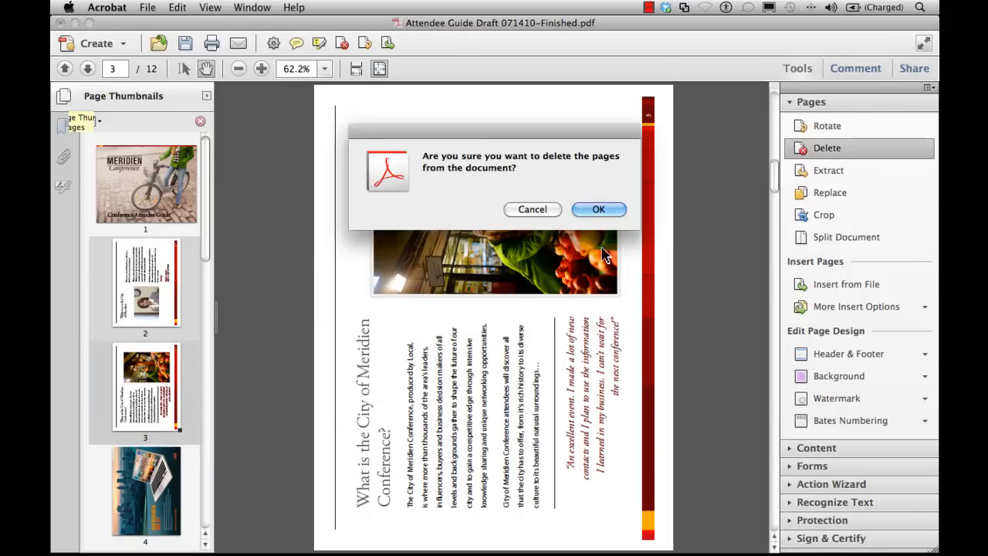
click(598, 209)
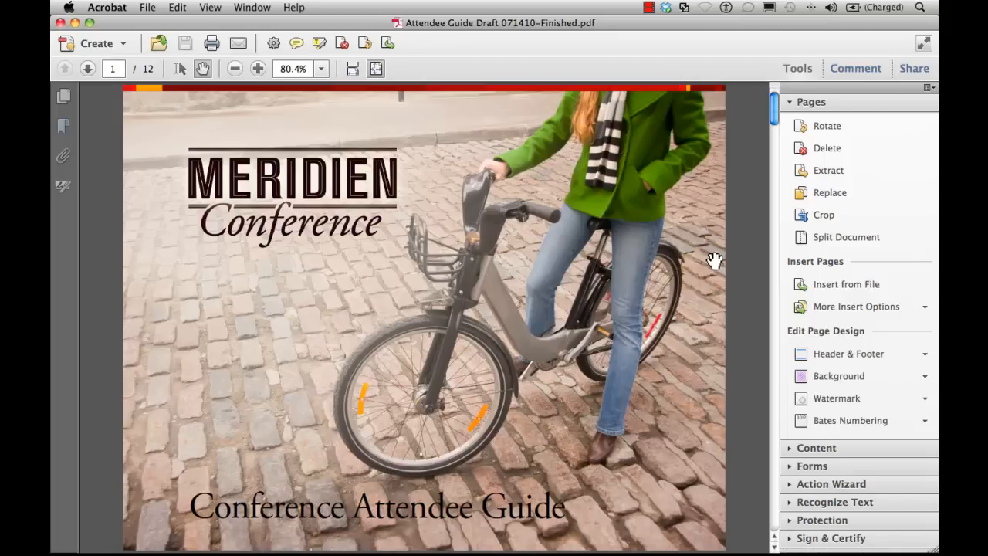
Step: Extract pages 1 to 2 of the guide into a new PDF
click(828, 170)
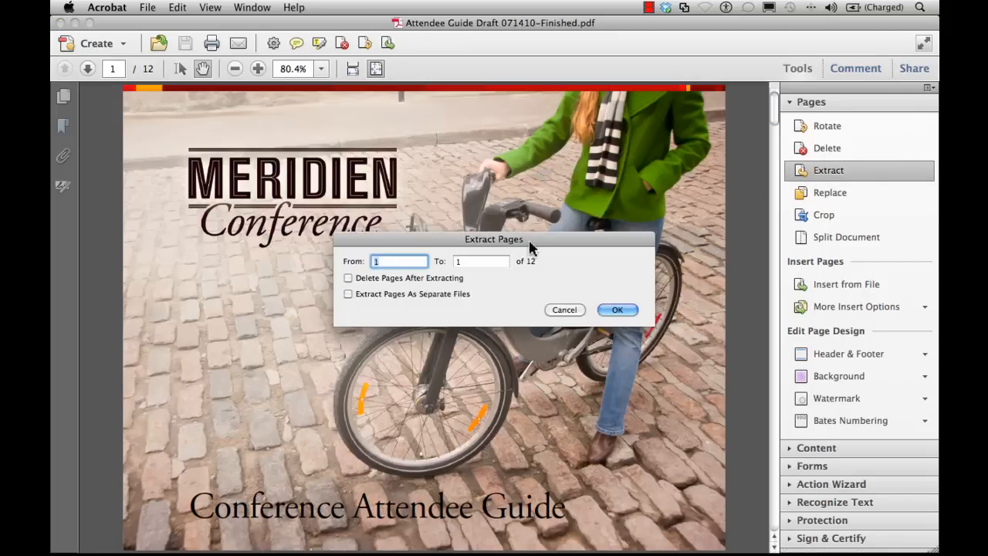
click(480, 261)
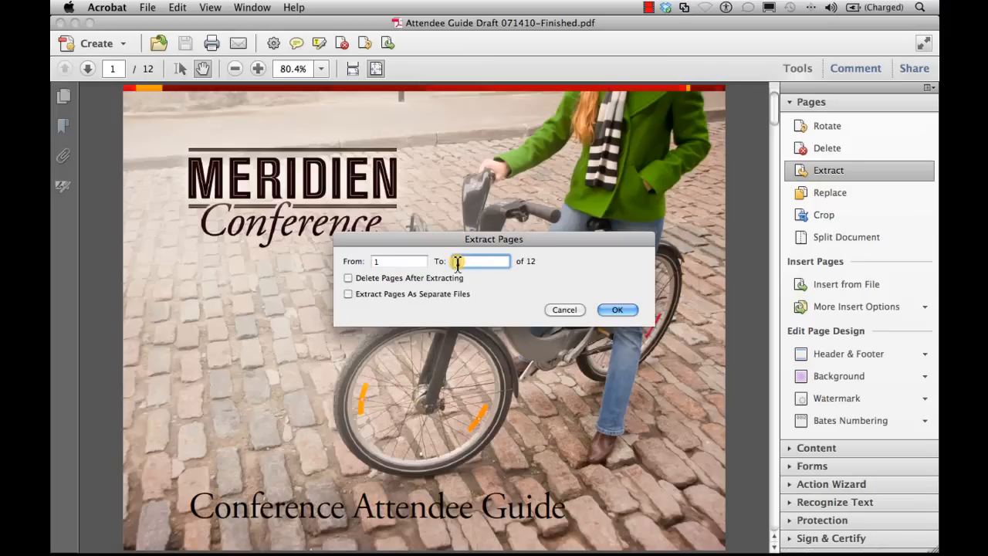
text(2)
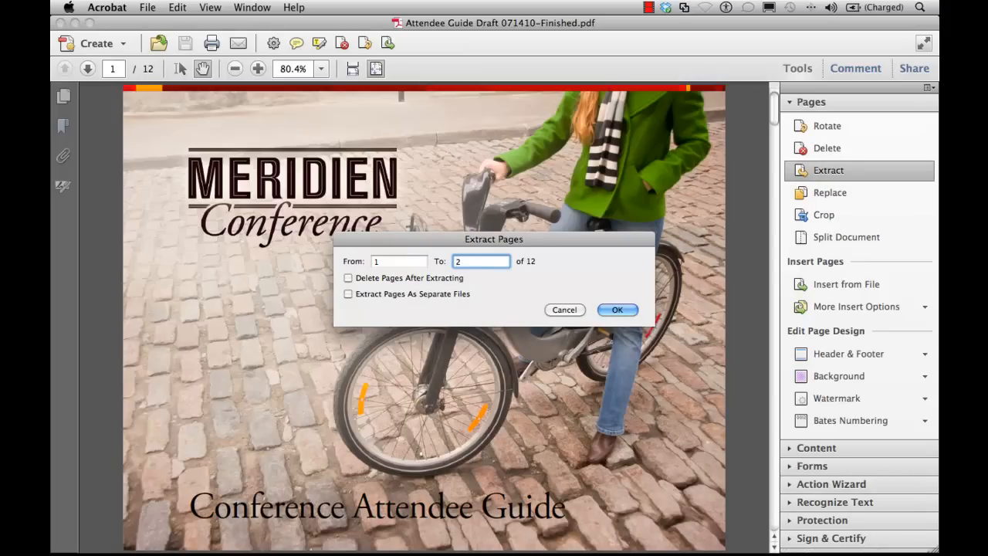
mouse_move(528, 346)
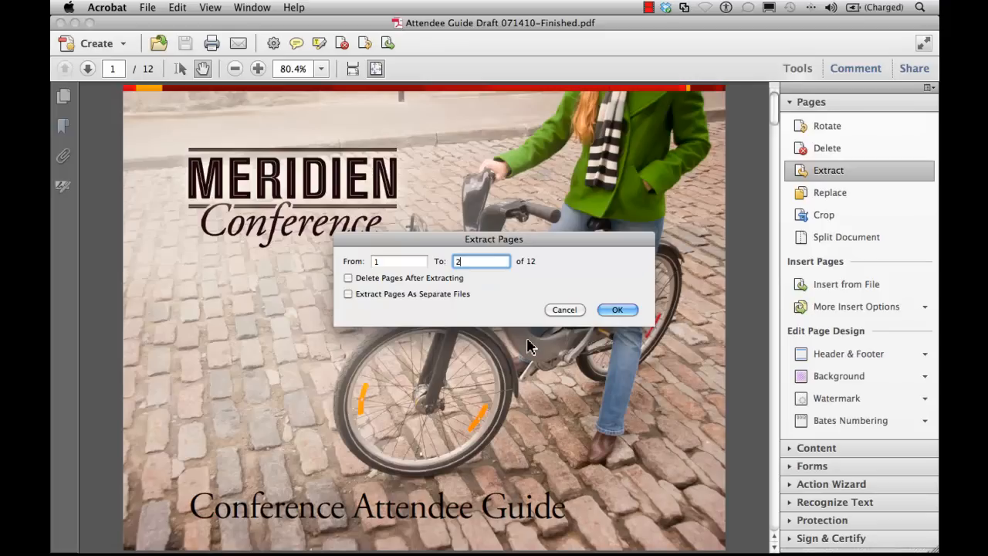
mouse_move(354, 288)
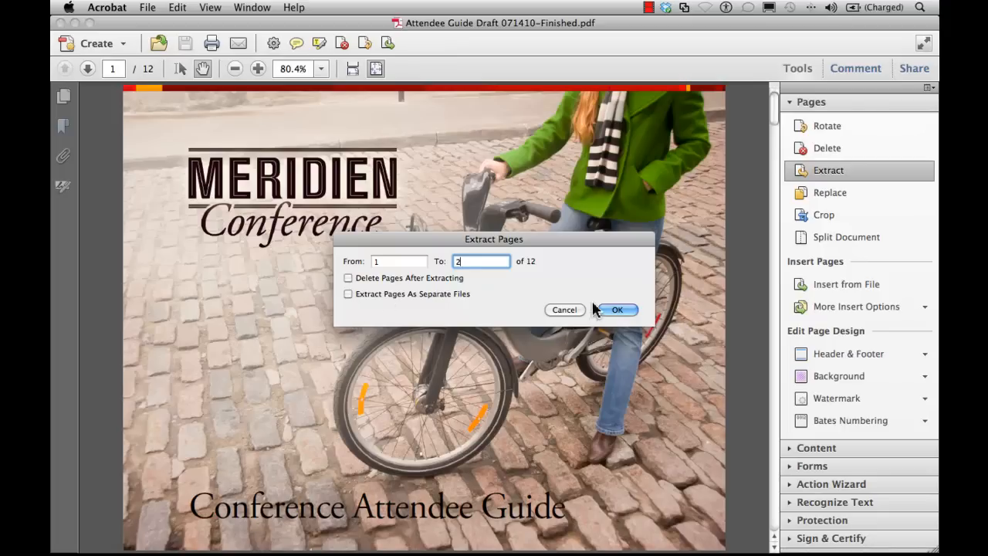
click(617, 310)
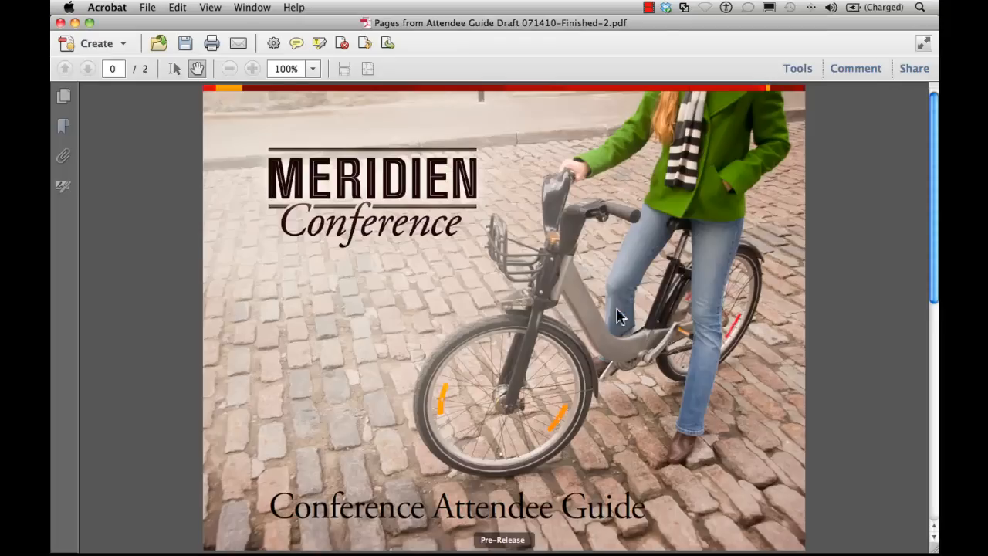
Step: Close the 'Pages from Attendee Guide' window, returning to the 12-page guide
click(229, 68)
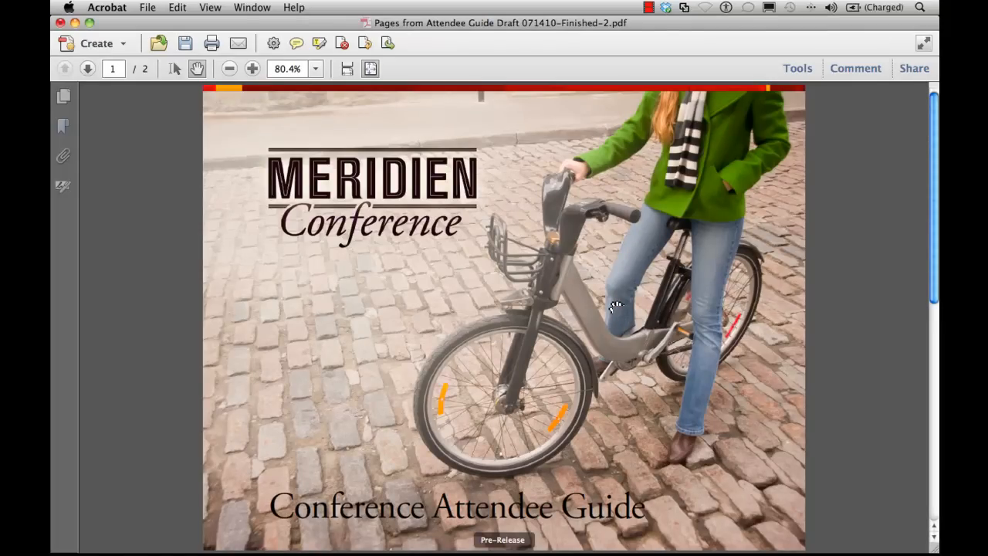
click(797, 68)
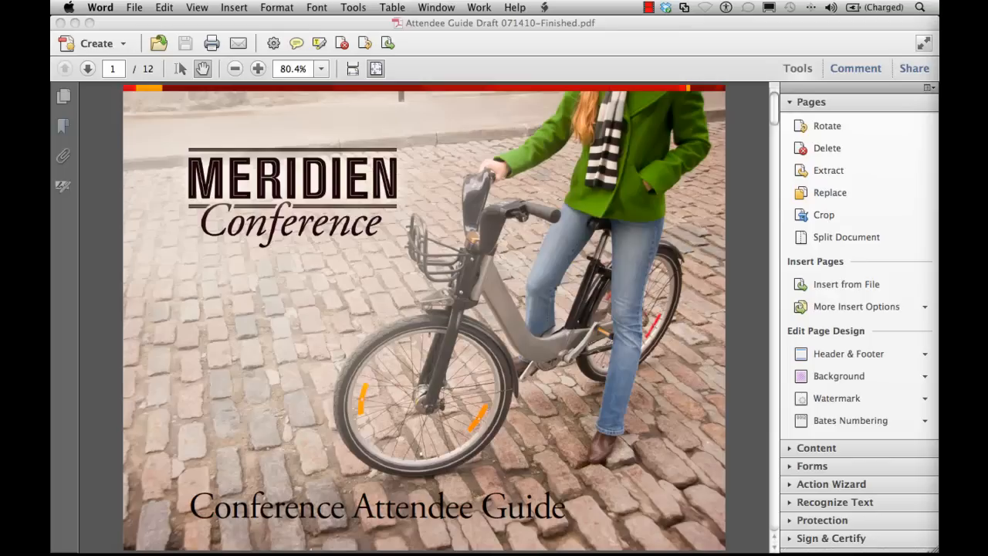
mouse_move(810, 239)
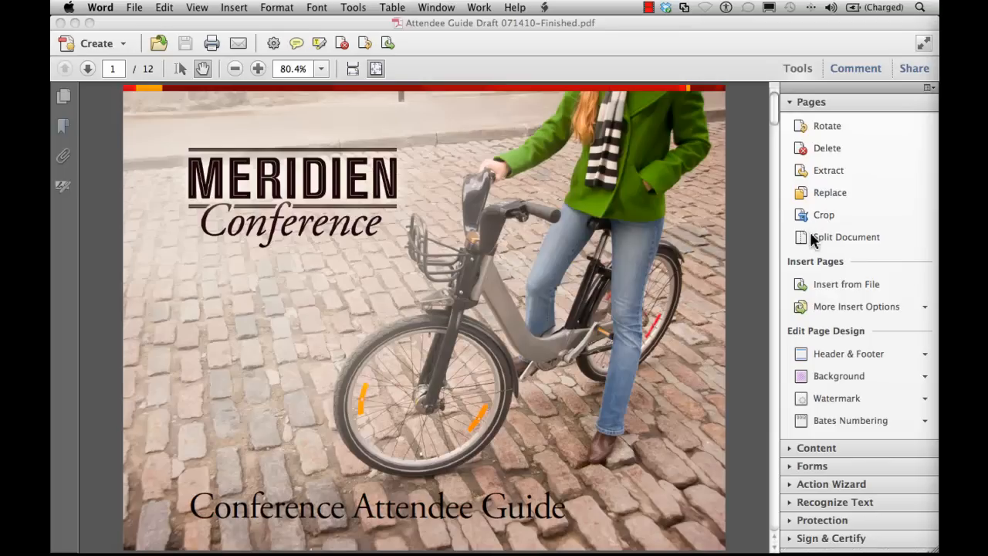
Step: Review Split Document options and output location without splitting, then view the bookmarks
click(845, 237)
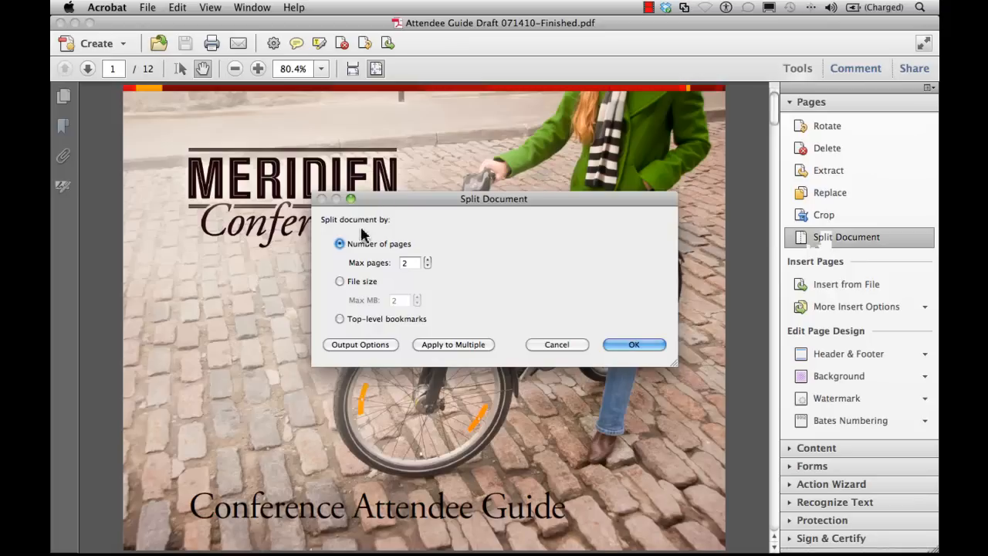
mouse_move(365, 245)
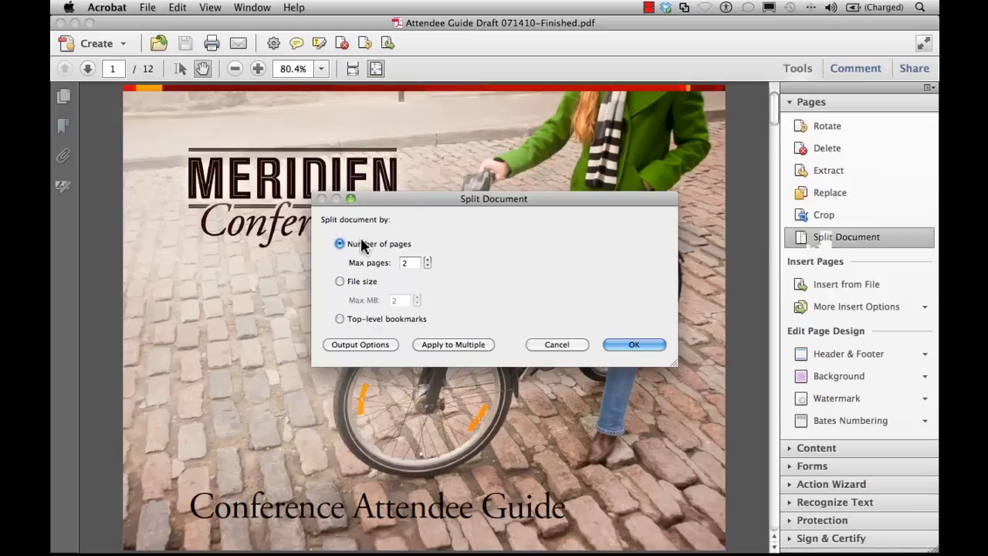
mouse_move(367, 274)
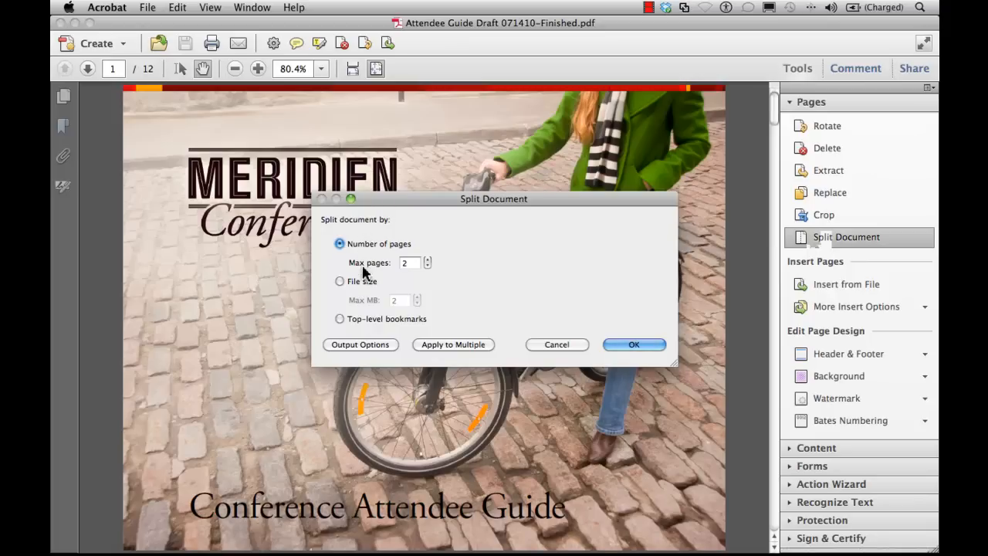
mouse_move(363, 290)
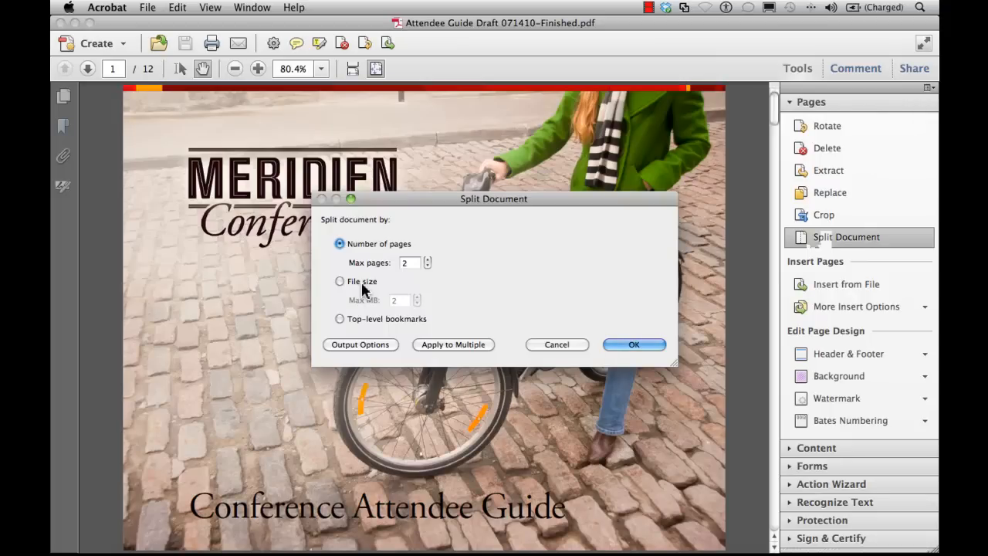
mouse_move(363, 311)
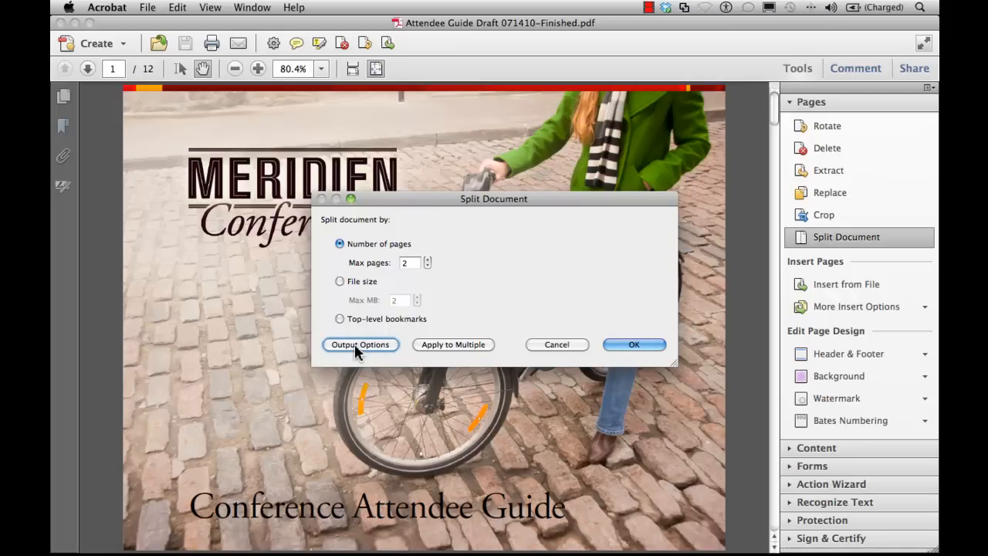
click(360, 344)
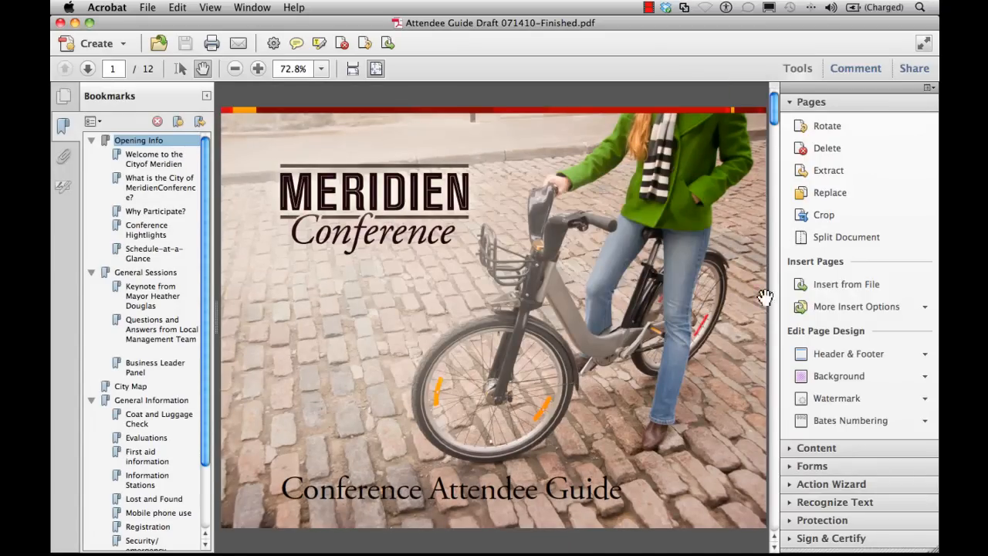
Step: Split the guide at top-level bookmarks and acknowledge the success message
click(846, 236)
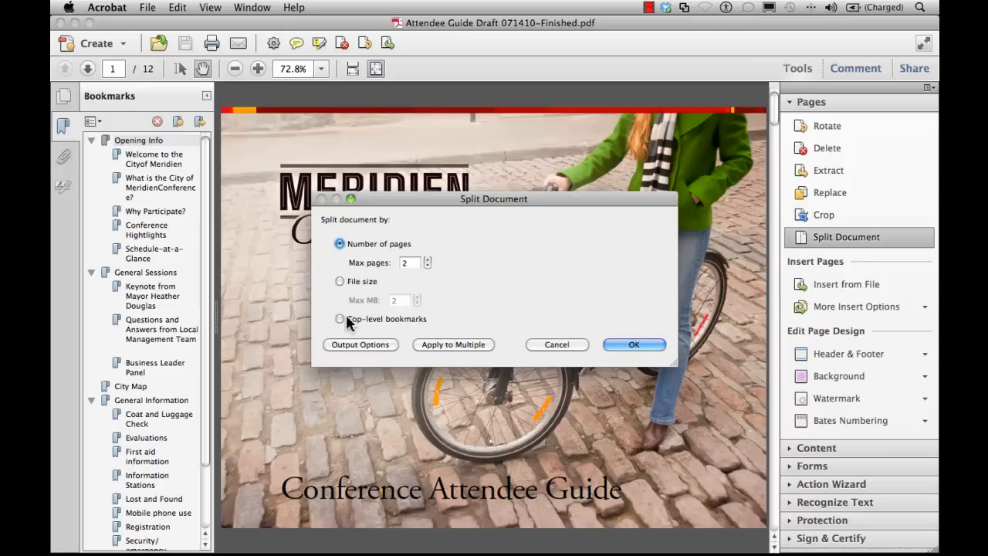
click(339, 319)
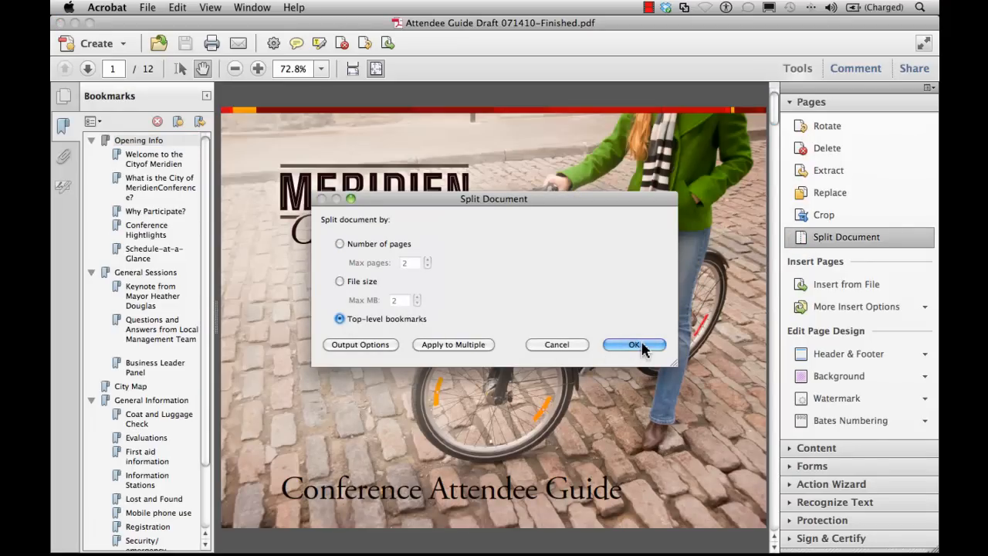
click(632, 344)
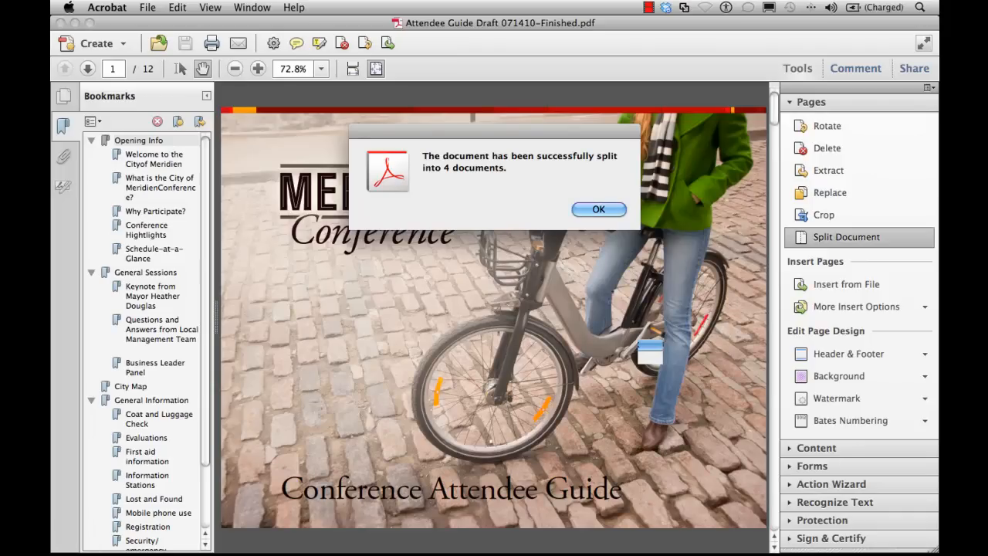
click(598, 209)
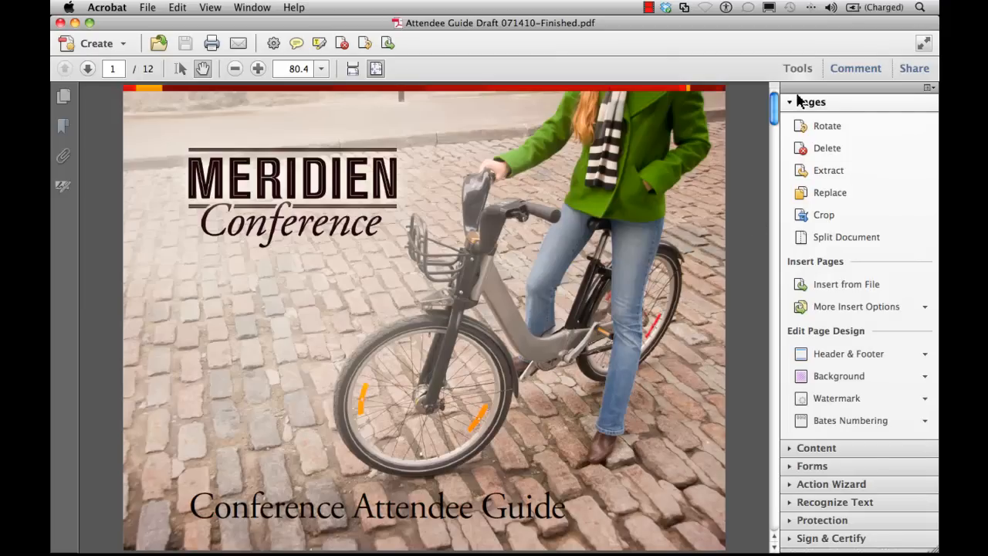
Step: Hide the Tools pane, show page thumbnails, and widen the panel to two columns
click(797, 68)
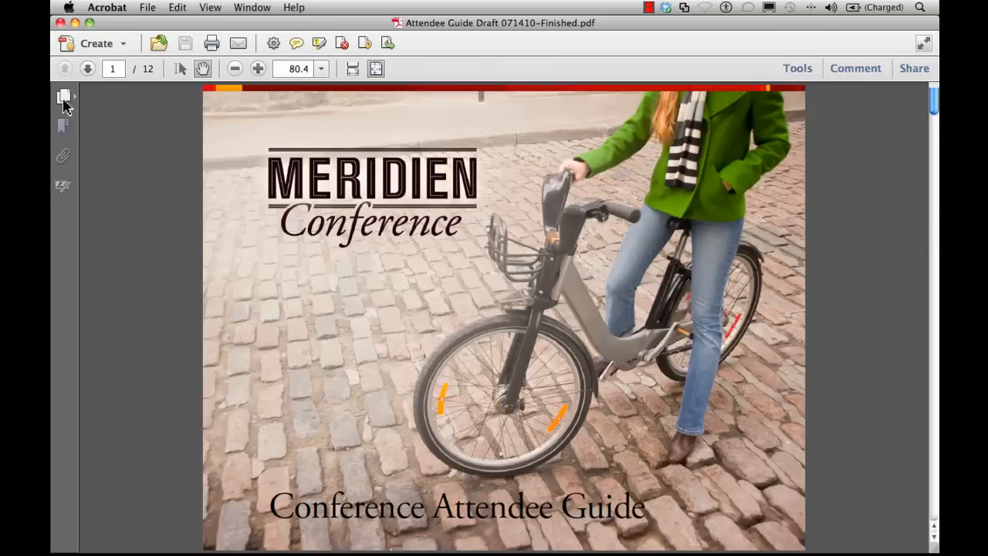
click(64, 95)
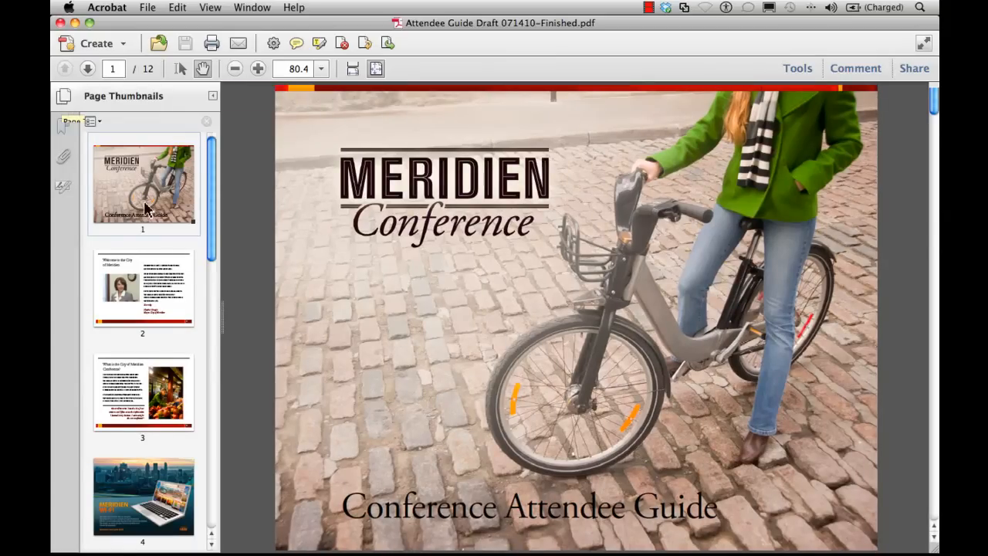
mouse_move(239, 323)
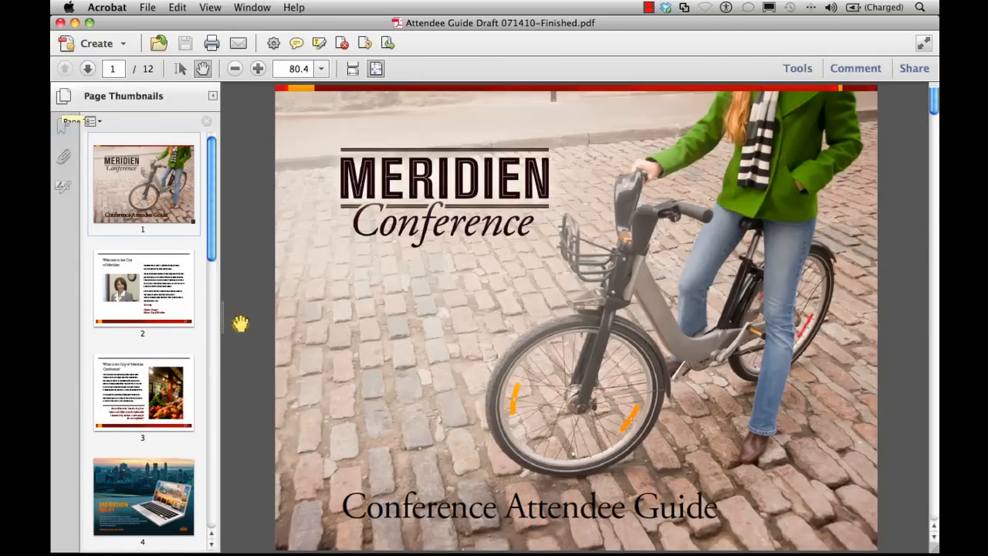
mouse_move(229, 316)
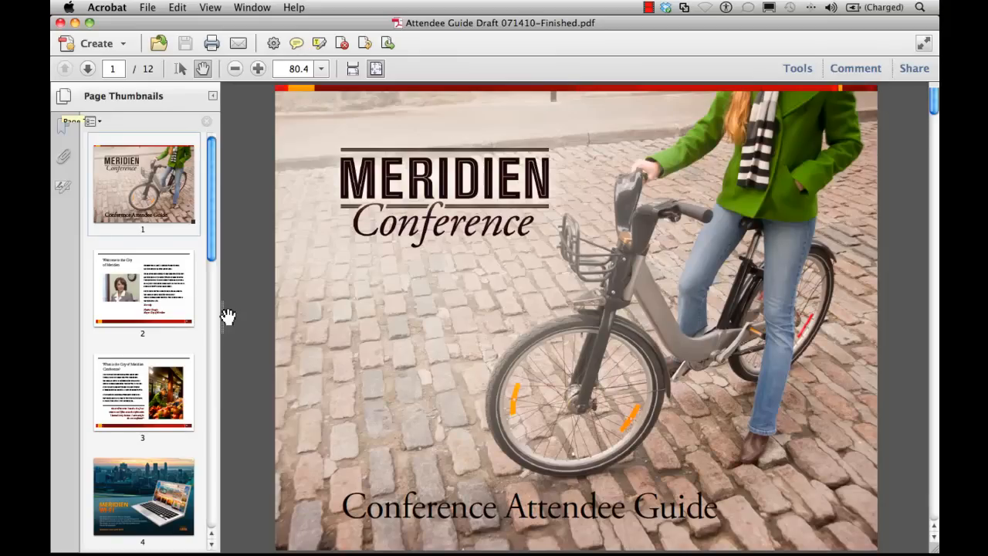
drag(226, 316, 266, 325)
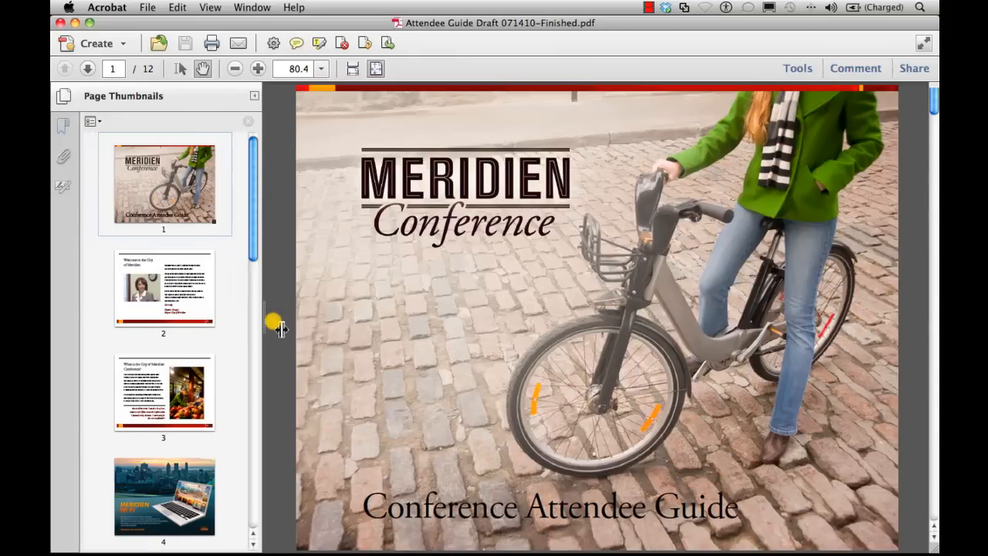
drag(280, 327, 370, 328)
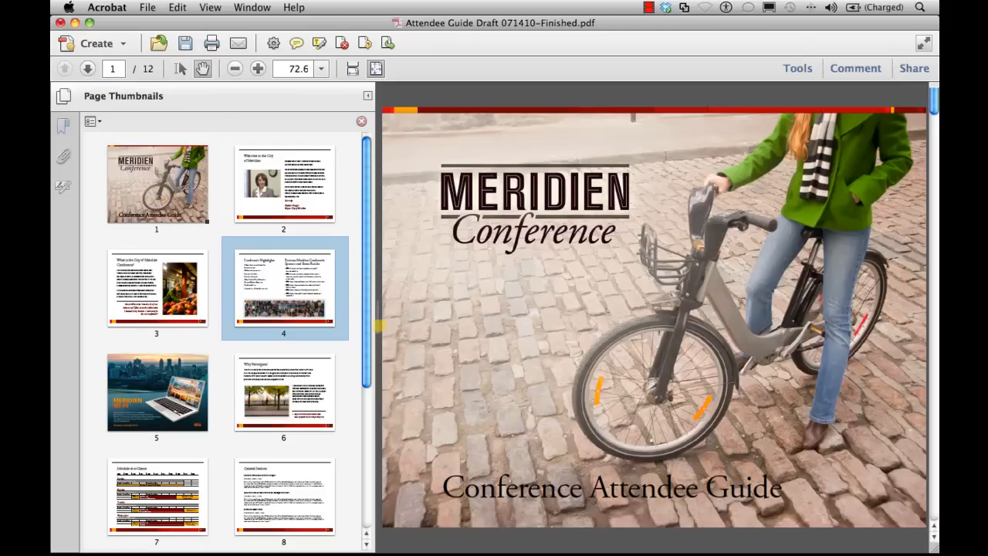
mouse_move(257, 45)
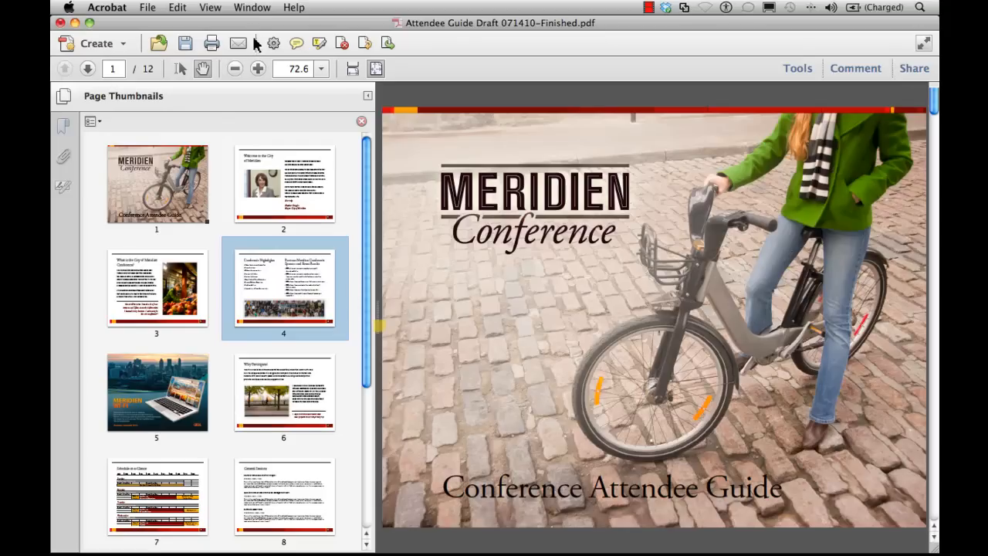
click(252, 7)
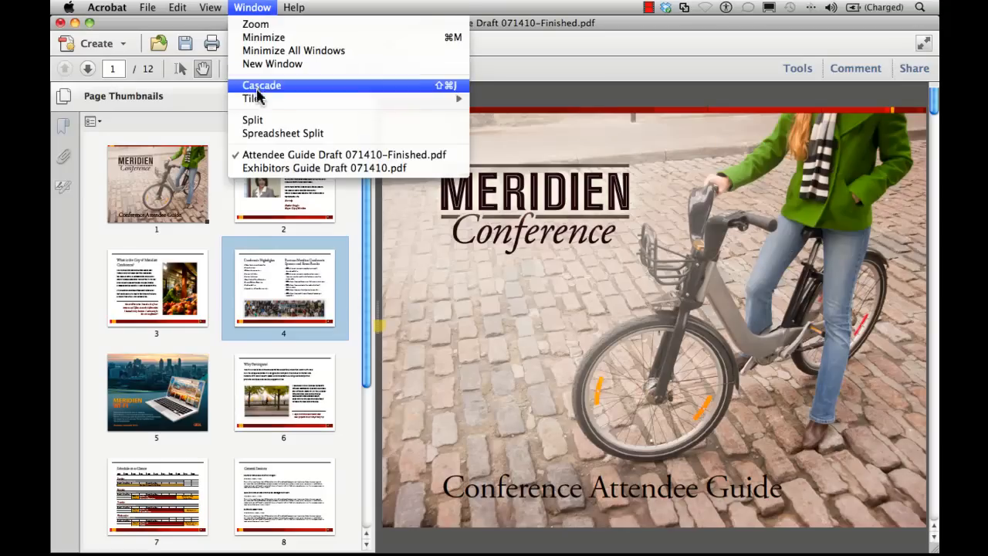
mouse_move(251, 98)
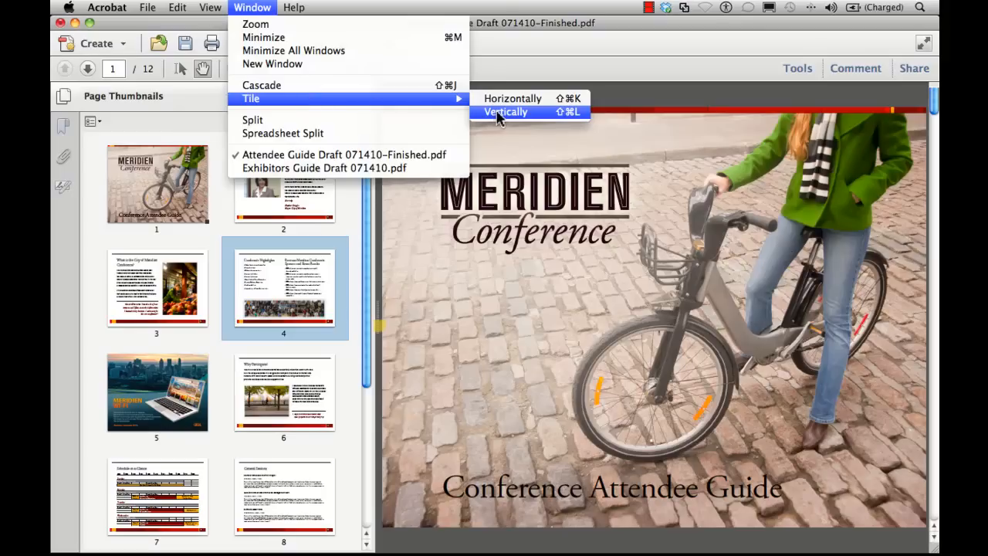
Step: Tile both guides vertically and drag the exhibitors' sponsorship cover into the attendee guide as page 4
click(505, 111)
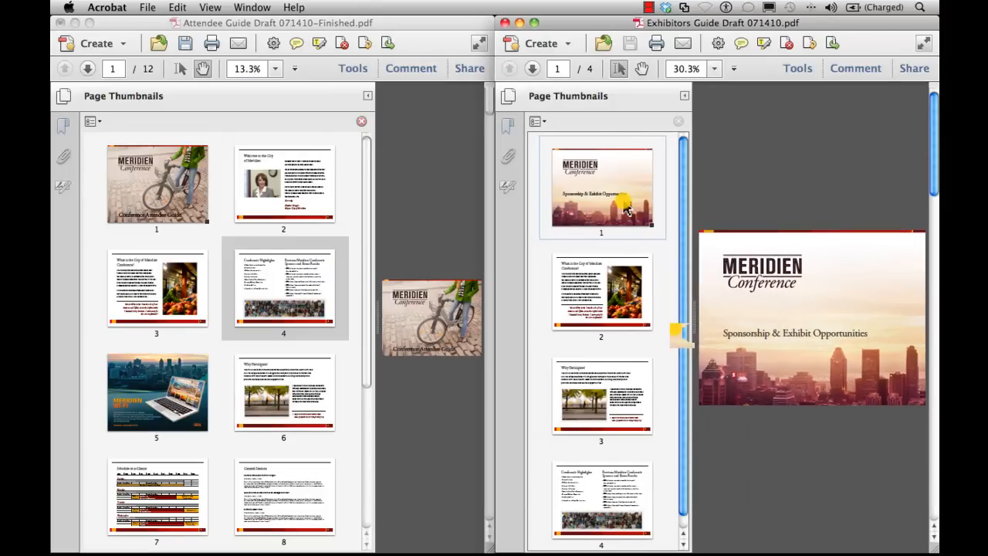
click(601, 189)
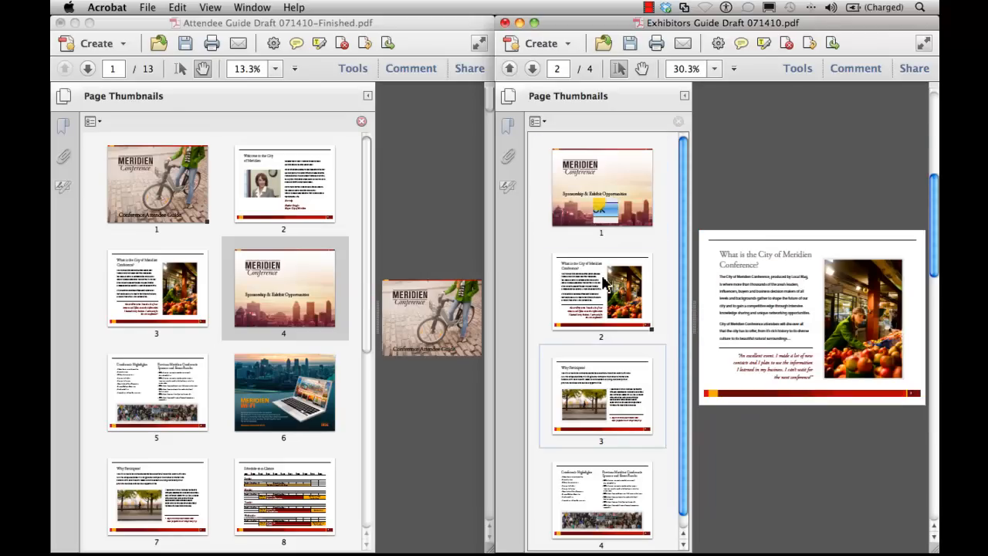
mouse_move(598, 326)
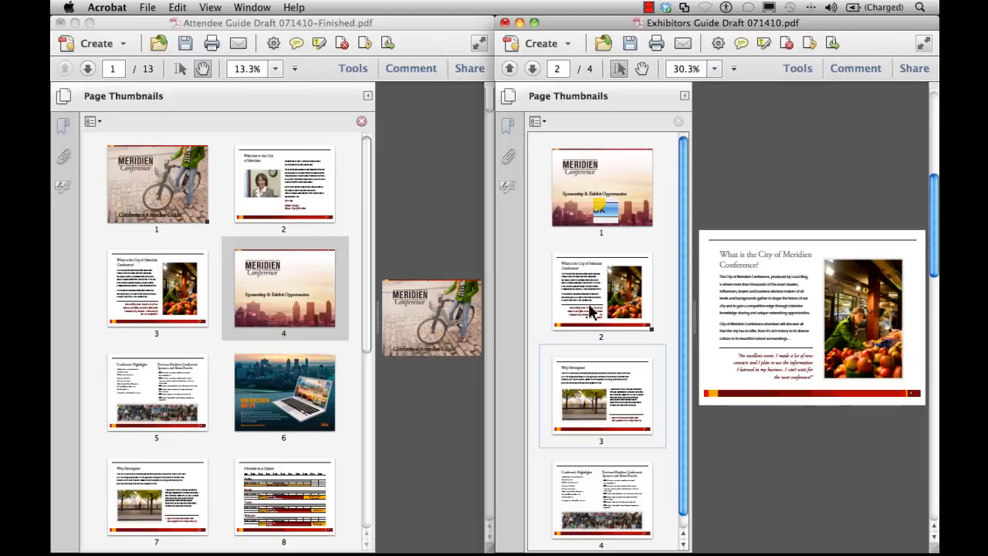
click(601, 291)
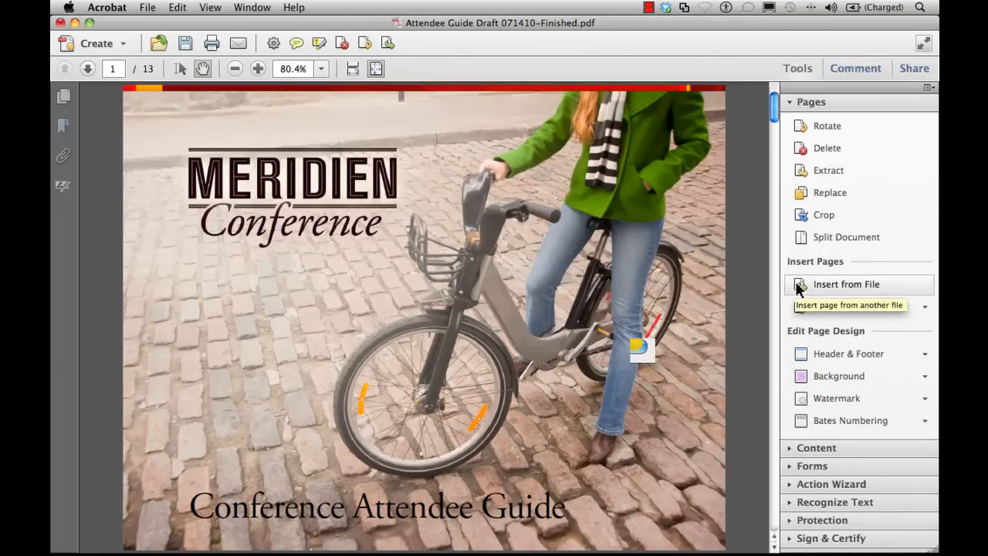
click(845, 284)
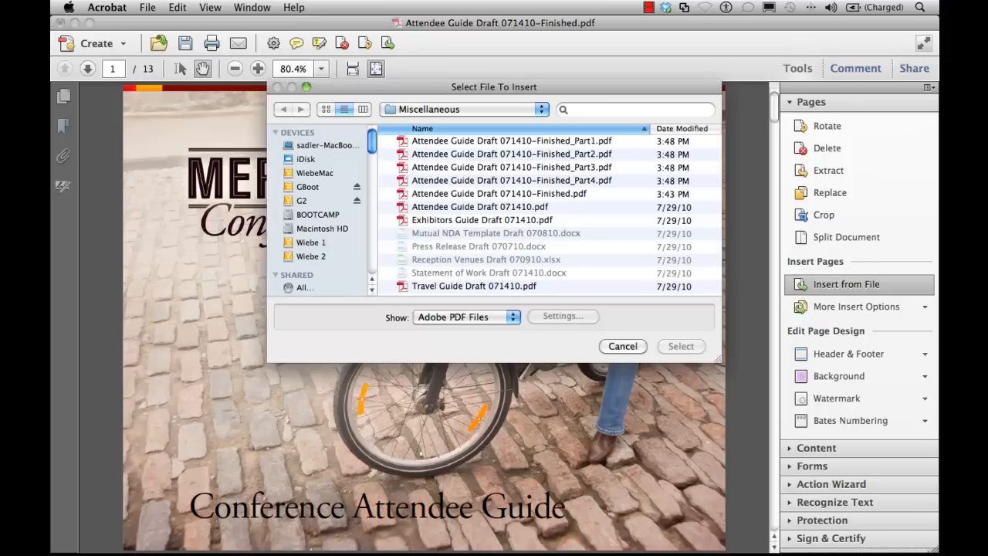
mouse_move(748, 282)
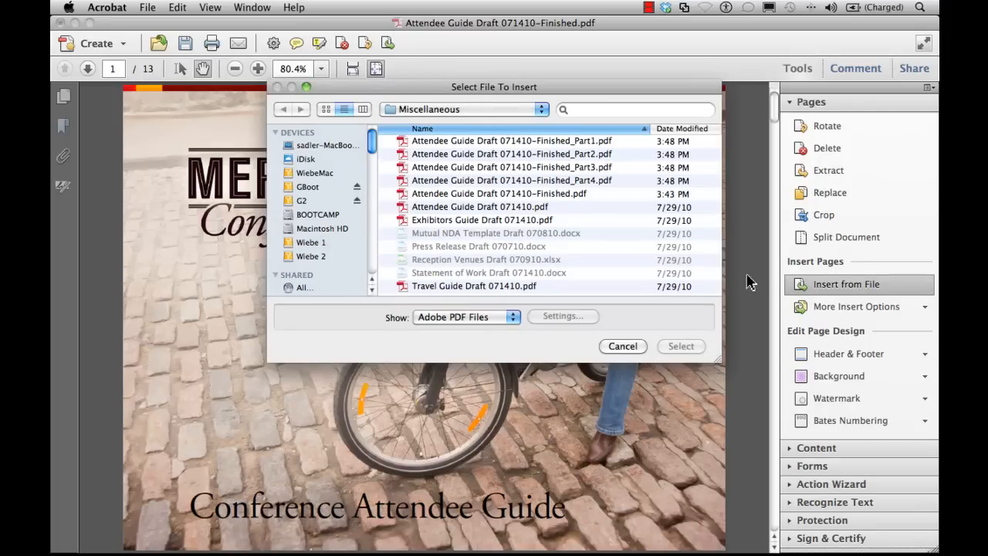
mouse_move(602, 262)
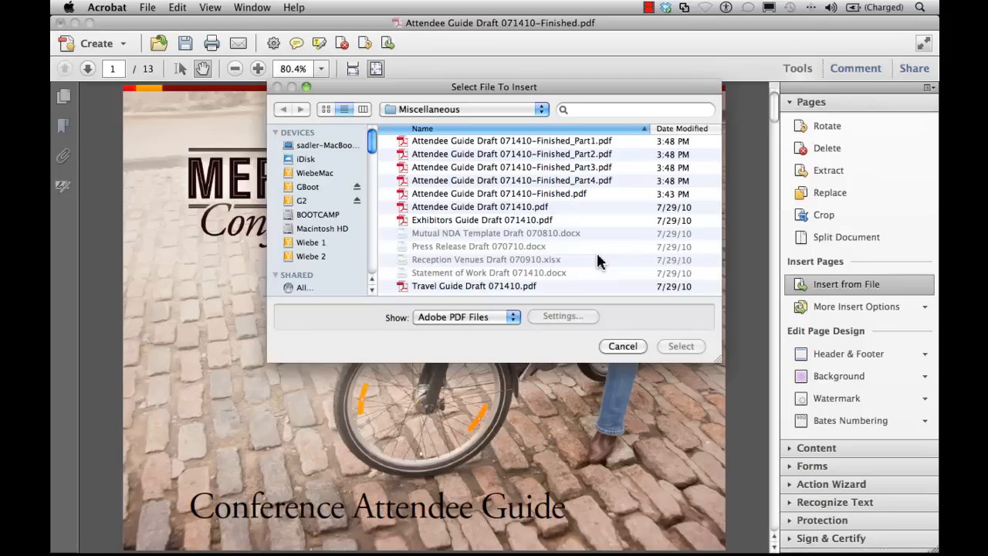
mouse_move(602, 271)
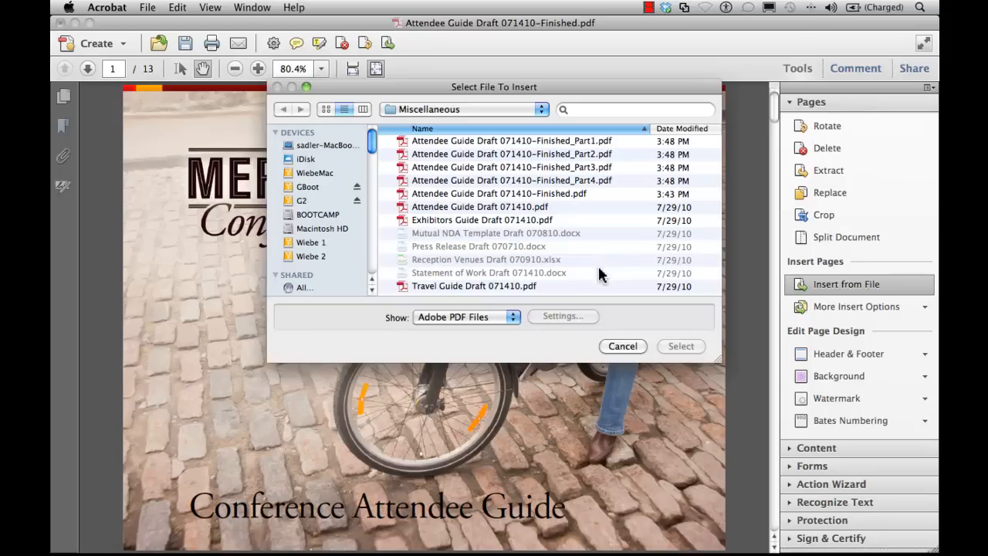
click(622, 346)
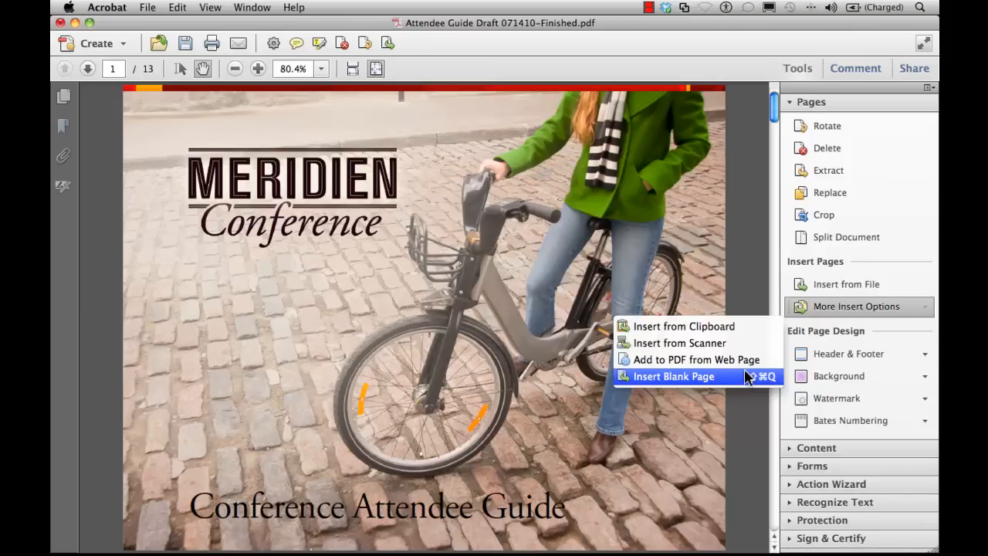
mouse_move(814, 309)
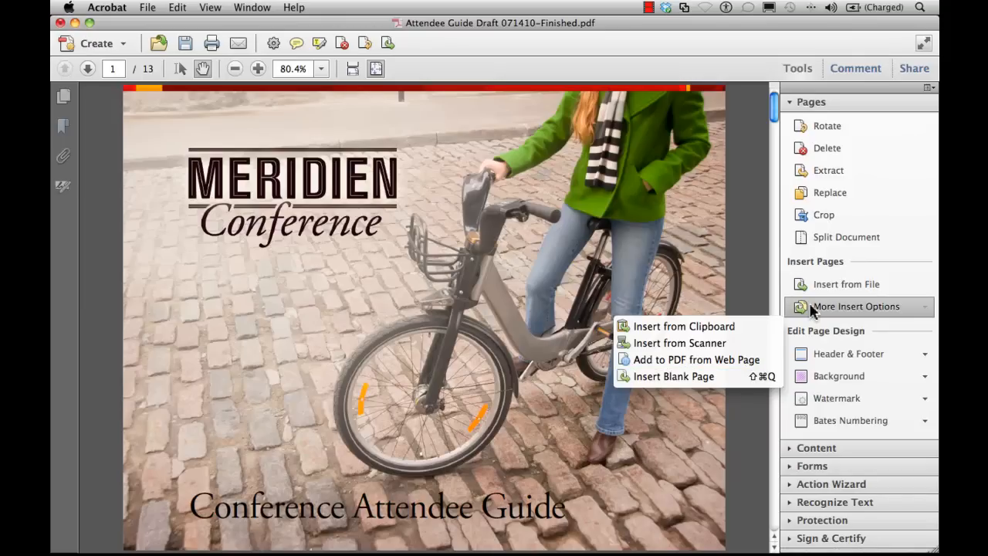